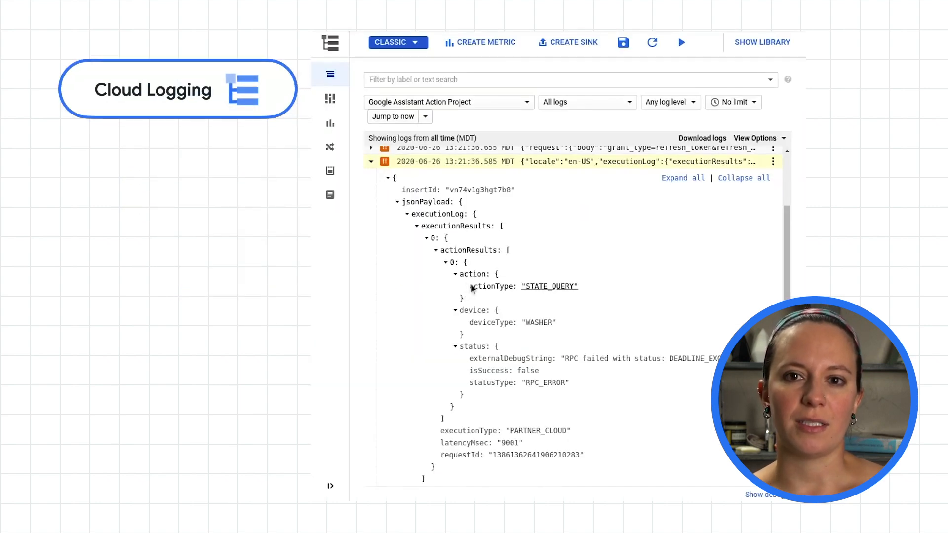
pyautogui.doubleClick(491, 321)
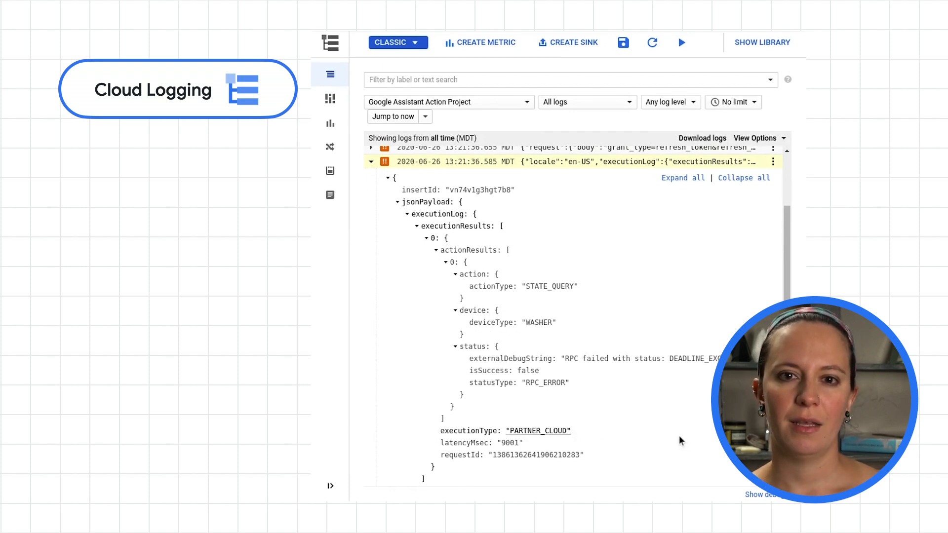
pyautogui.doubleClick(462, 455)
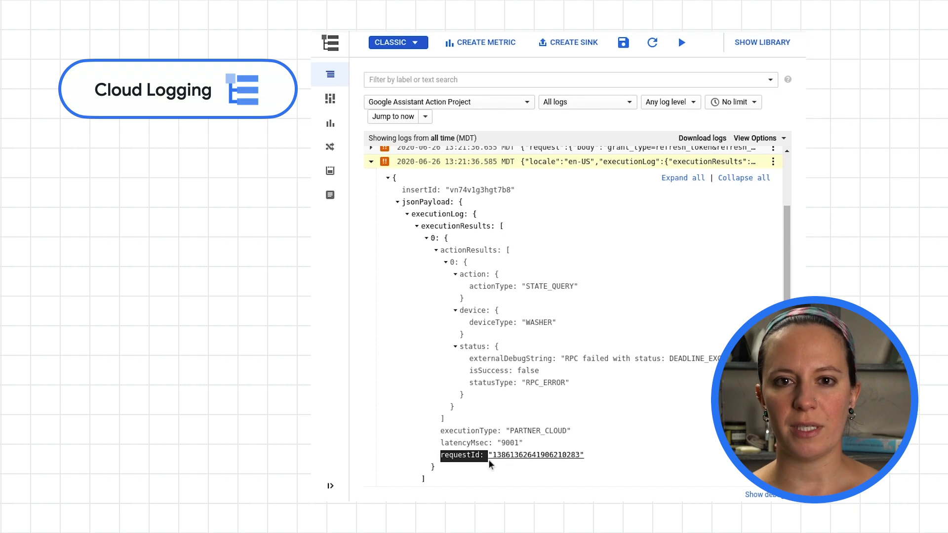